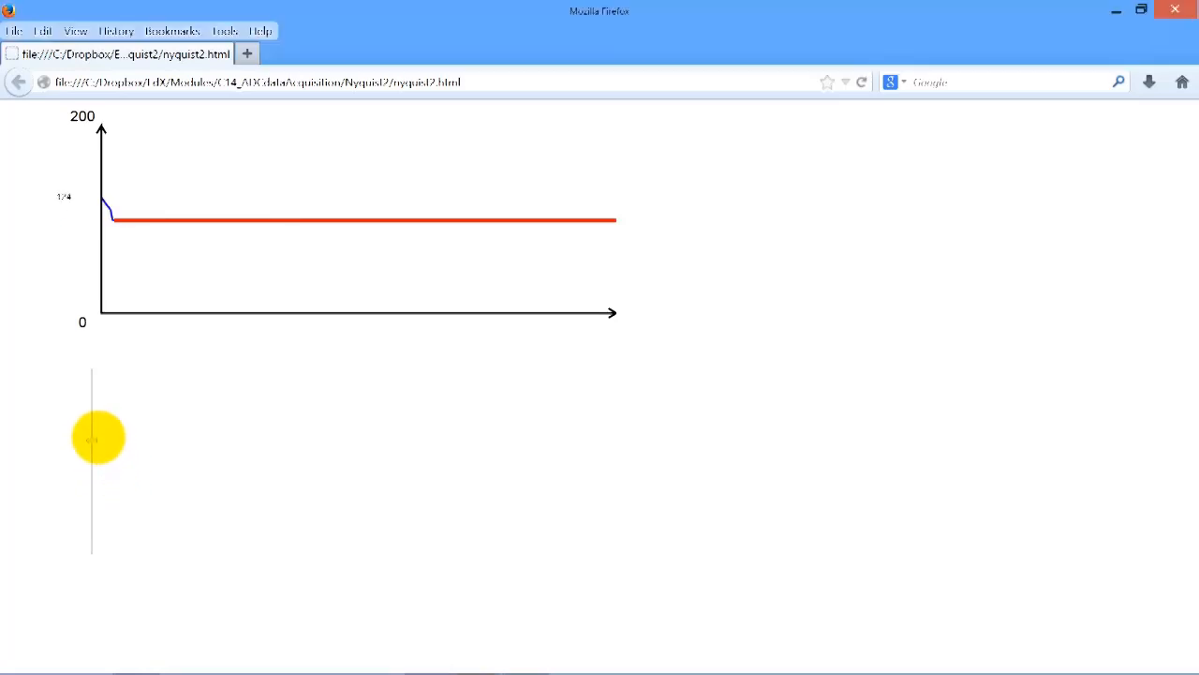
- Drag the input slider to make the signal oscillate, with the red sampled trace following
{"action": "left_click_drag", "start_coordinate": [99, 438], "coordinate": [99, 469]}
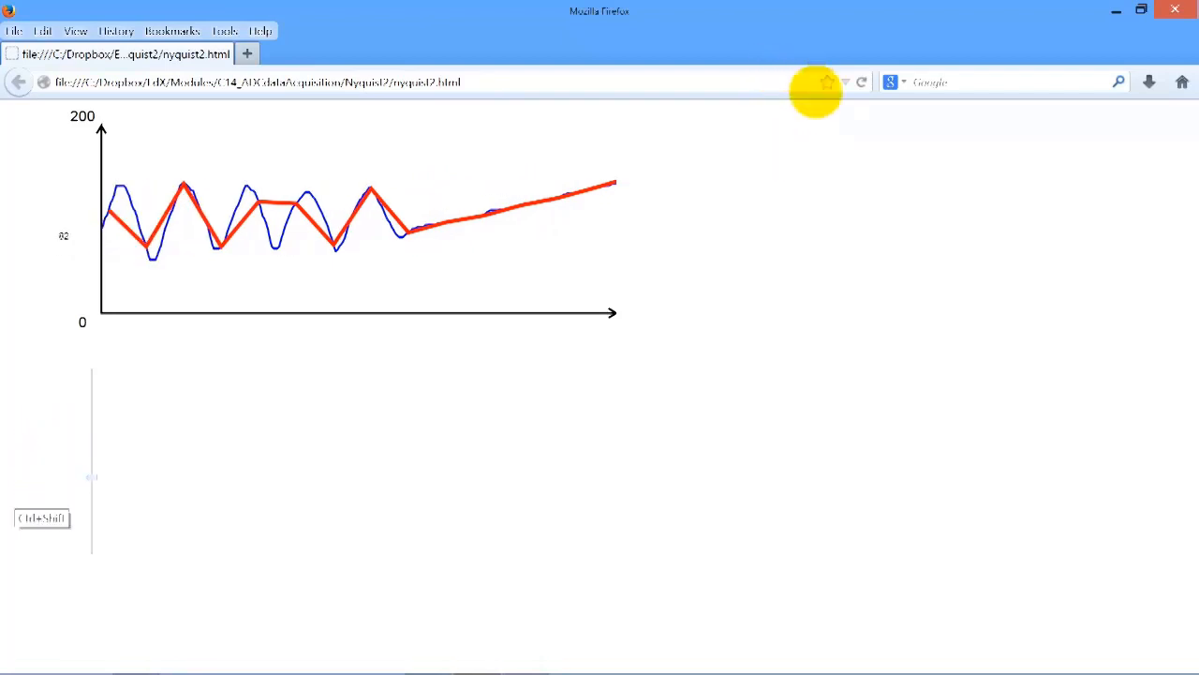
{"action": "mouse_move", "coordinate": [718, 160]}
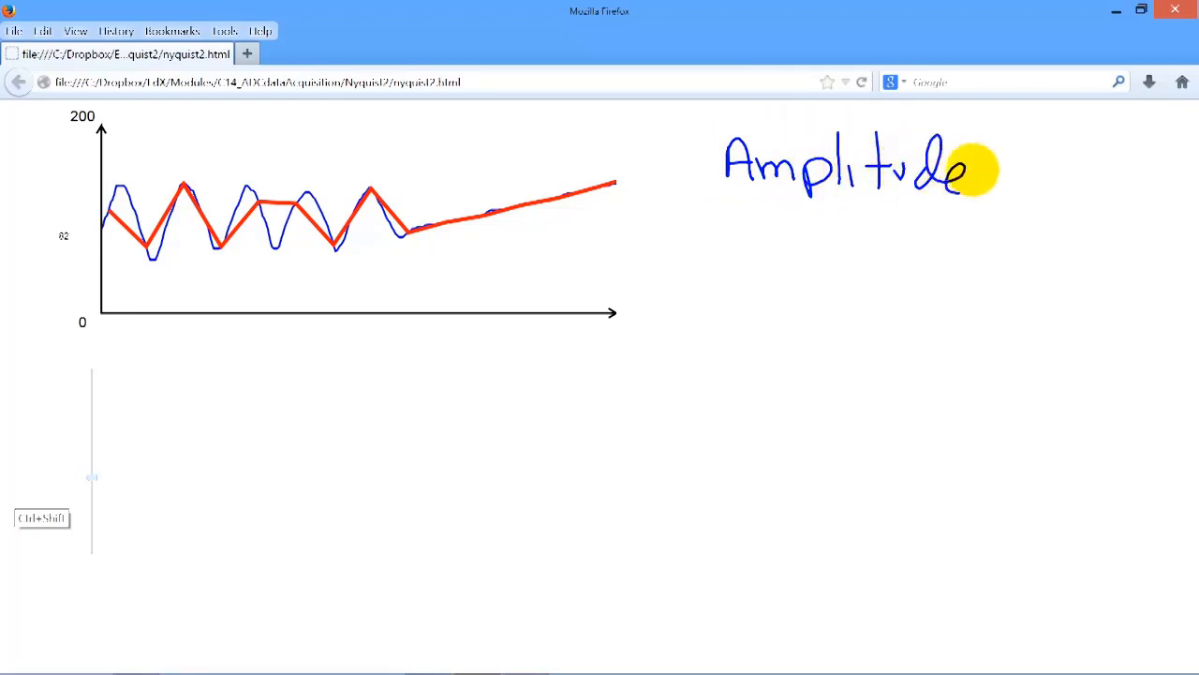
{"action": "mouse_move", "coordinate": [106, 293]}
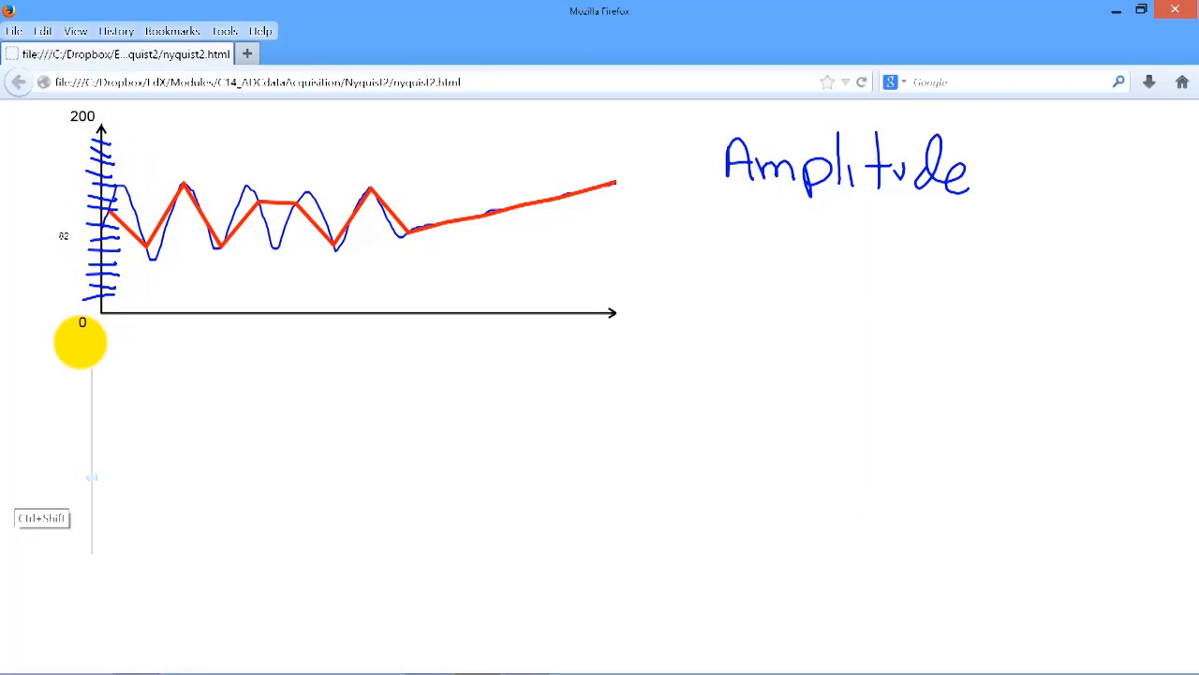
- Draw tick marks along the plot's vertical amplitude axis
{"action": "left_click_drag", "start_coordinate": [81, 340], "coordinate": [82, 131]}
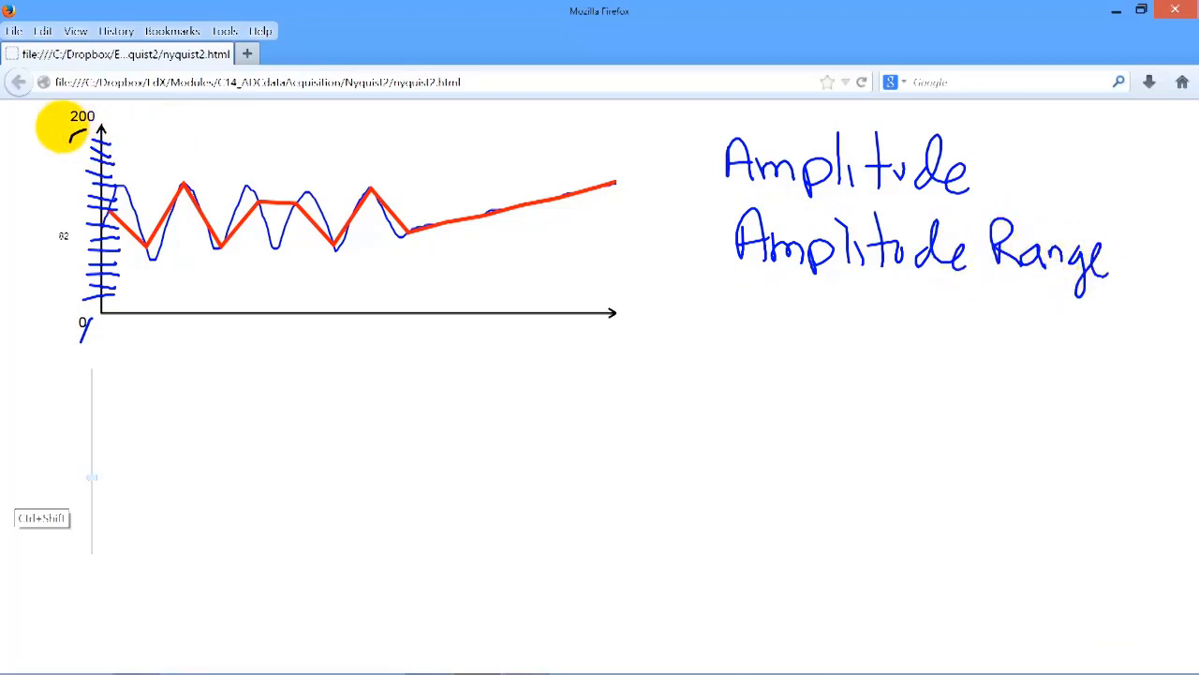
- Draw the upper range line across the top of the plot for 3V
{"action": "left_click_drag", "start_coordinate": [108, 127], "coordinate": [614, 140]}
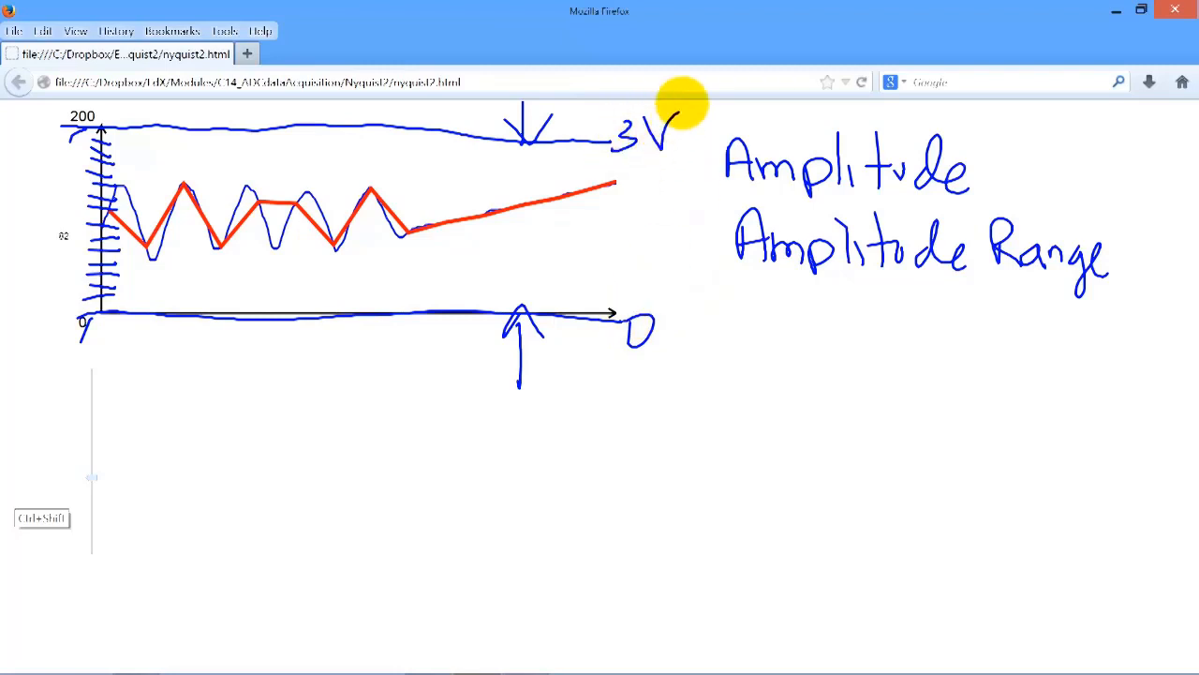
{"action": "mouse_move", "coordinate": [777, 183]}
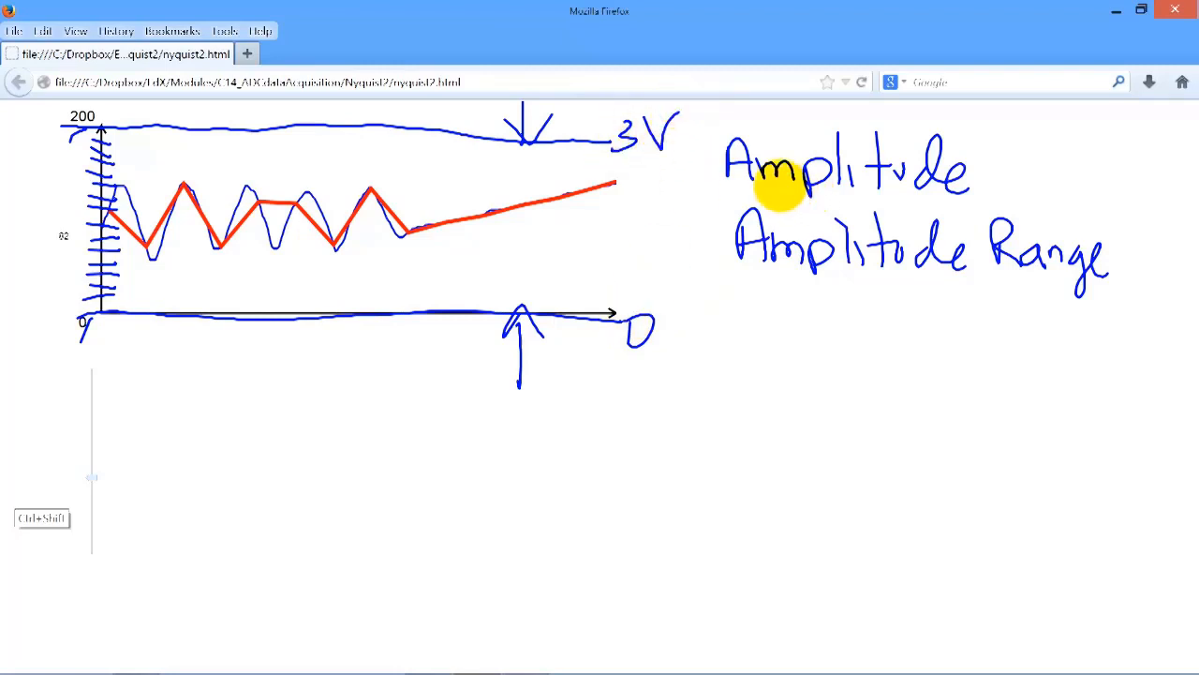
{"action": "mouse_move", "coordinate": [747, 302]}
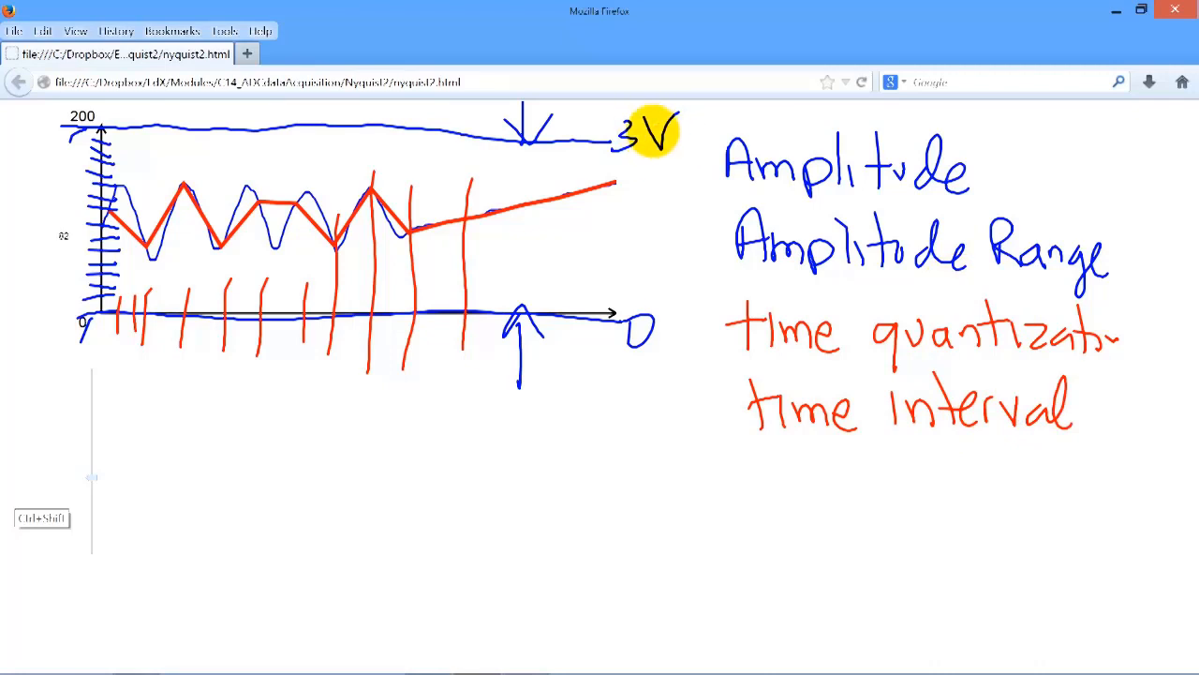
{"action": "mouse_move", "coordinate": [609, 89]}
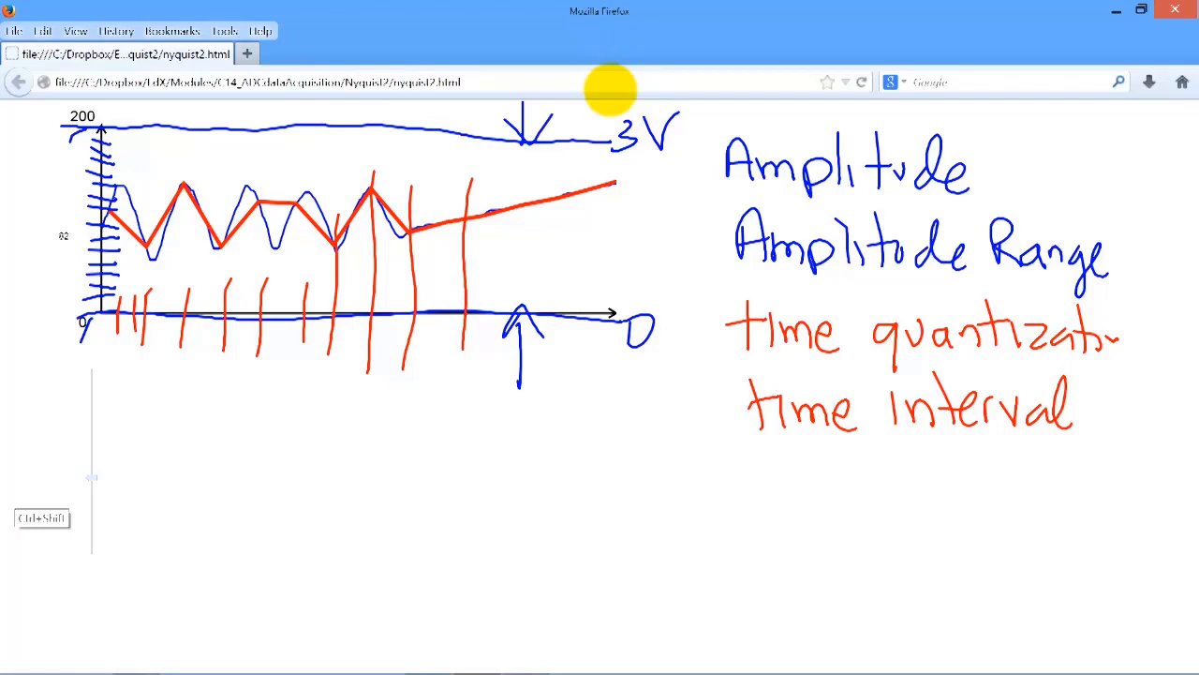
- Draw a tall vertical boundary line and label the time interval's min and max
{"action": "left_click_drag", "start_coordinate": [614, 61], "coordinate": [619, 450]}
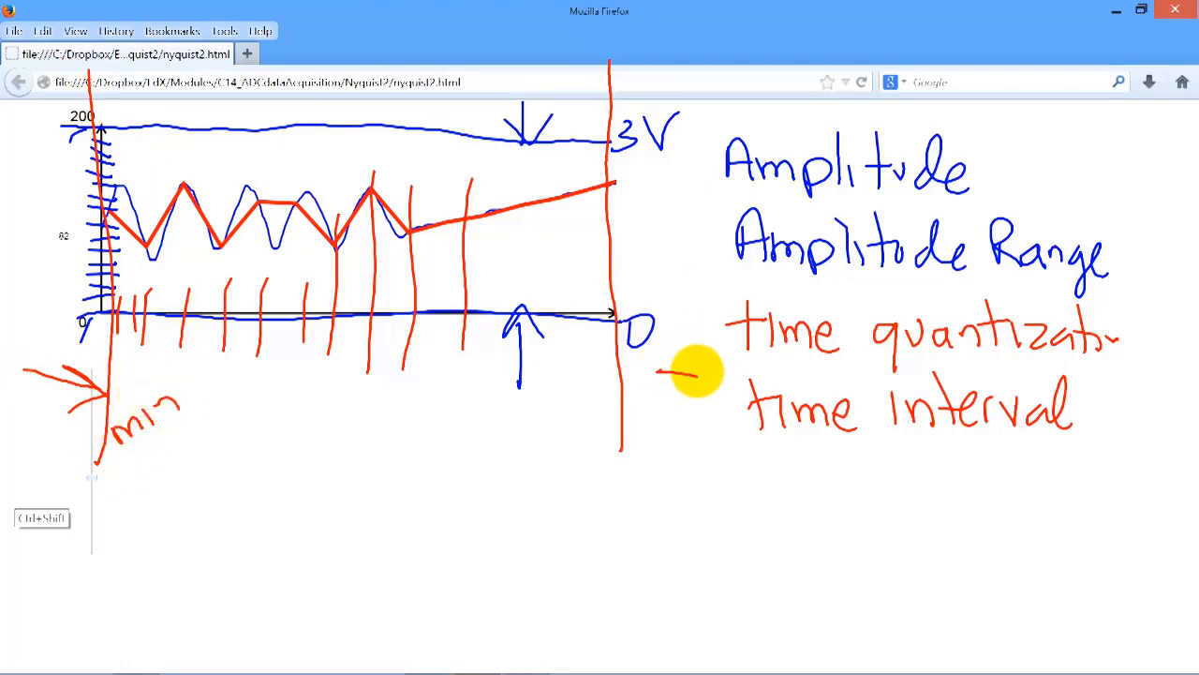
{"action": "left_click_drag", "start_coordinate": [674, 374], "coordinate": [637, 413]}
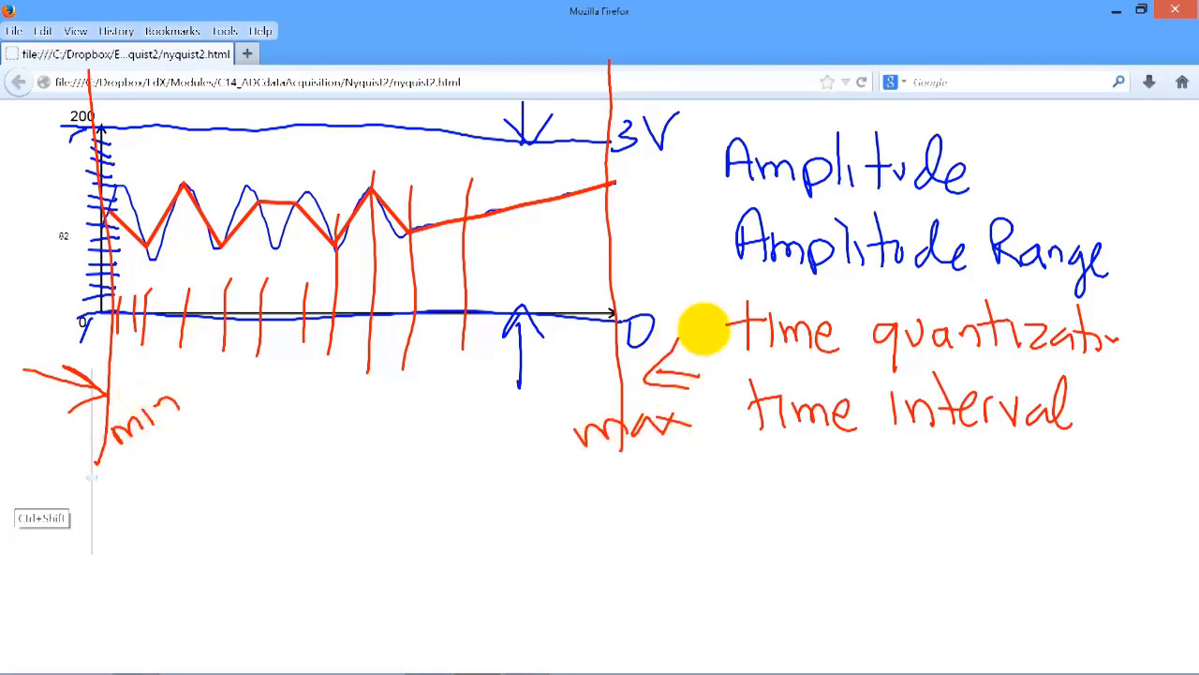